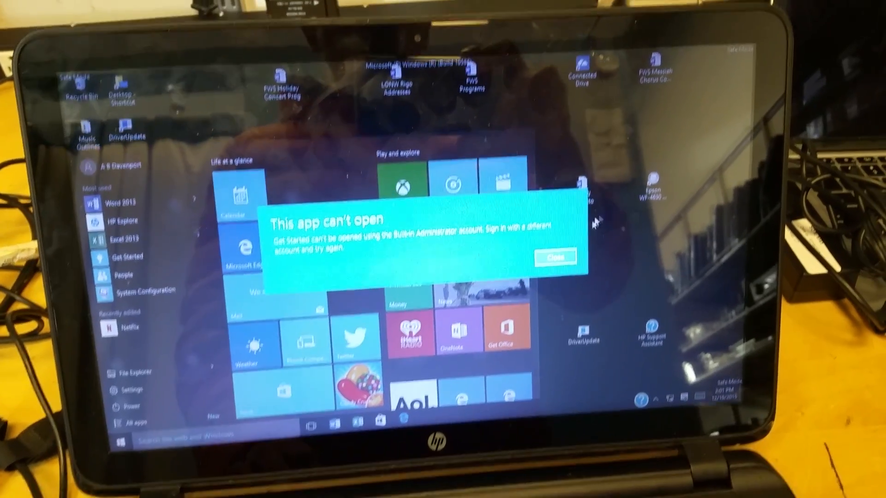
Dismiss the 'This app can't open' error and enter 'control panel' in the Run box
left_click(555, 257)
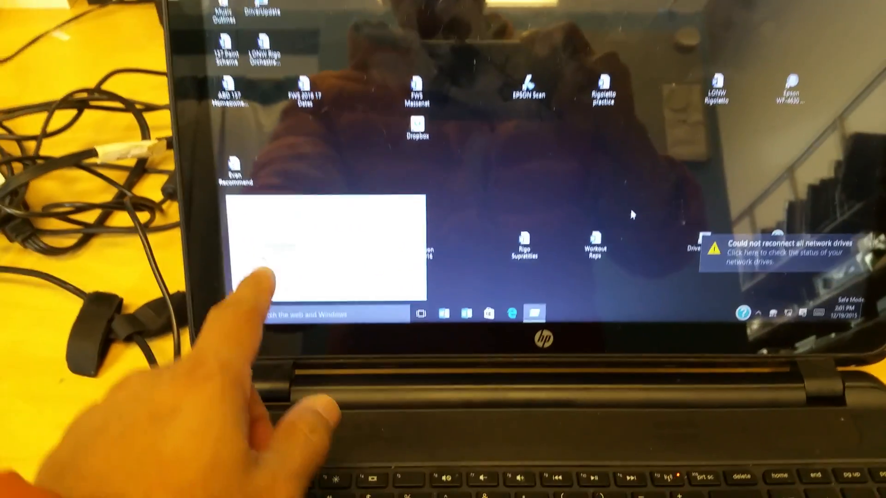
type("control panel")
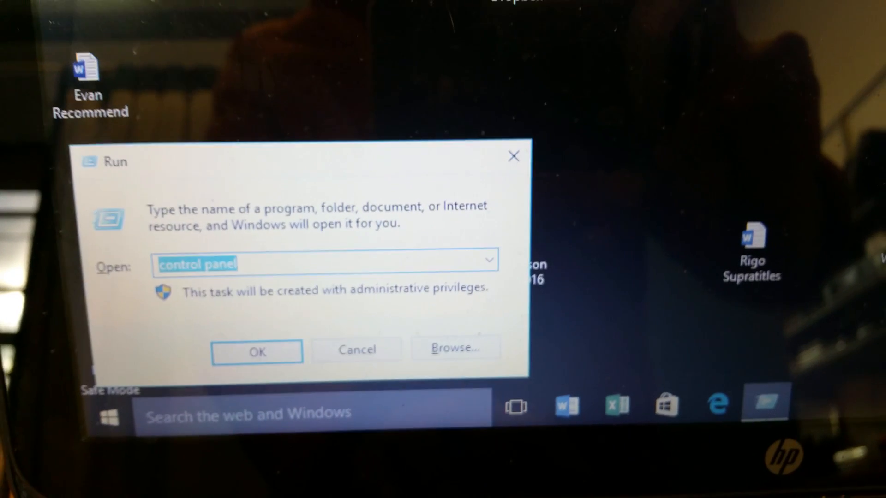
Launch System Configuration via msconfig from the Run box
type("ms")
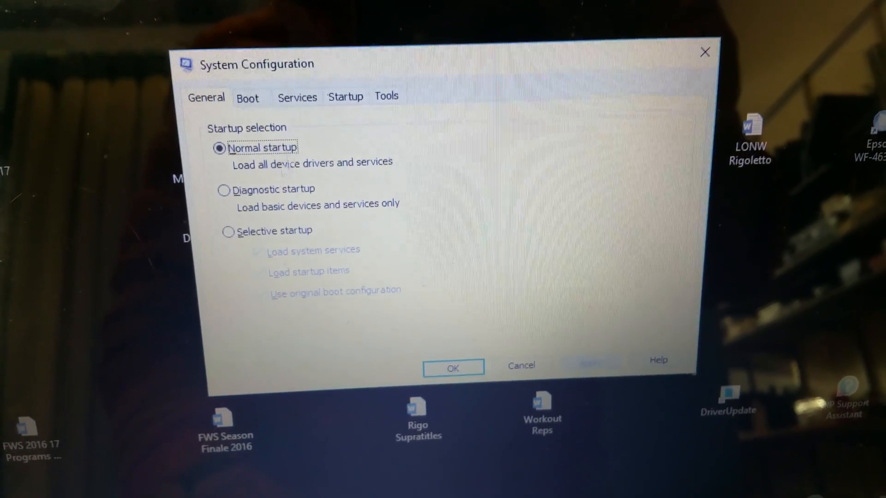
Show the Services list and scroll down to Windows Error Reporting Service
left_click(290, 98)
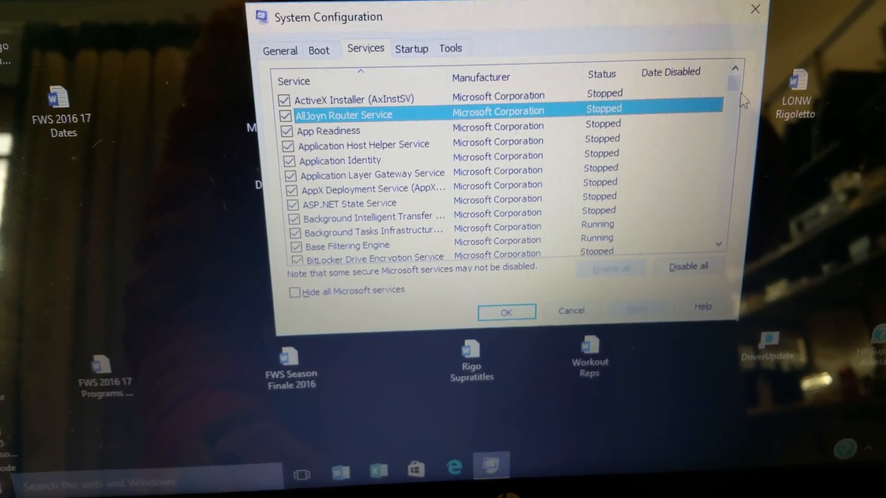
scroll("down", 3)
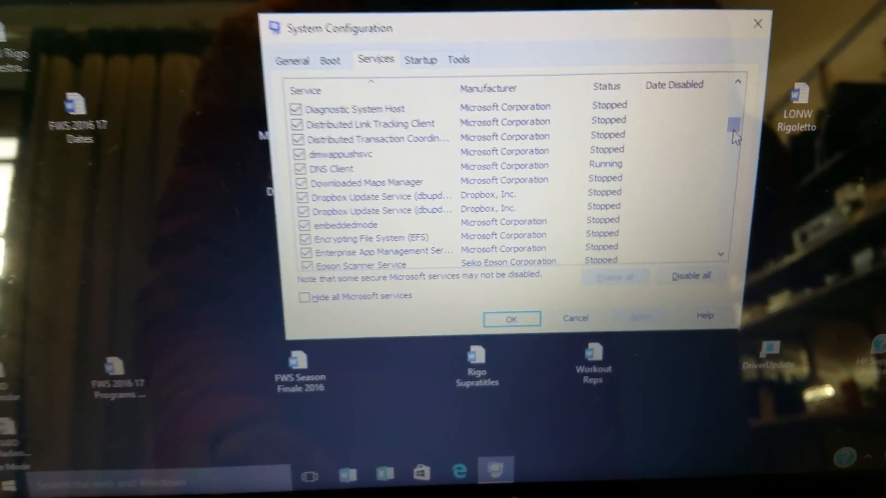
scroll("down", 3)
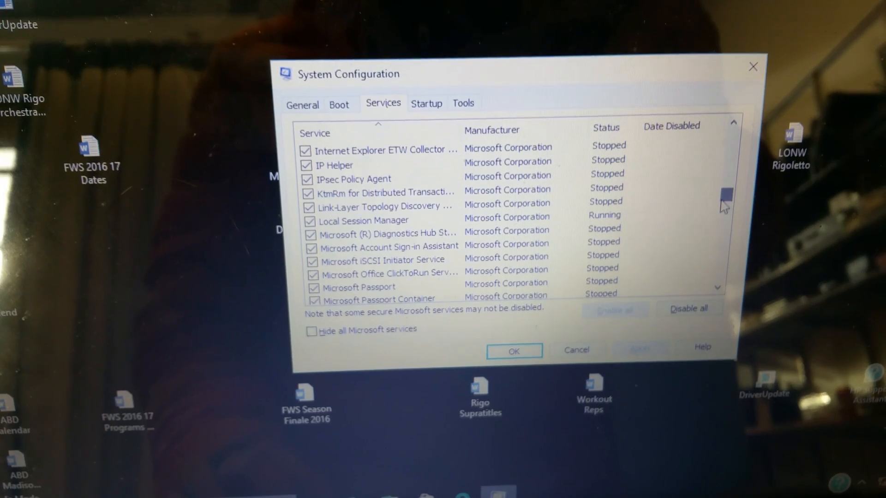
scroll("down", 3)
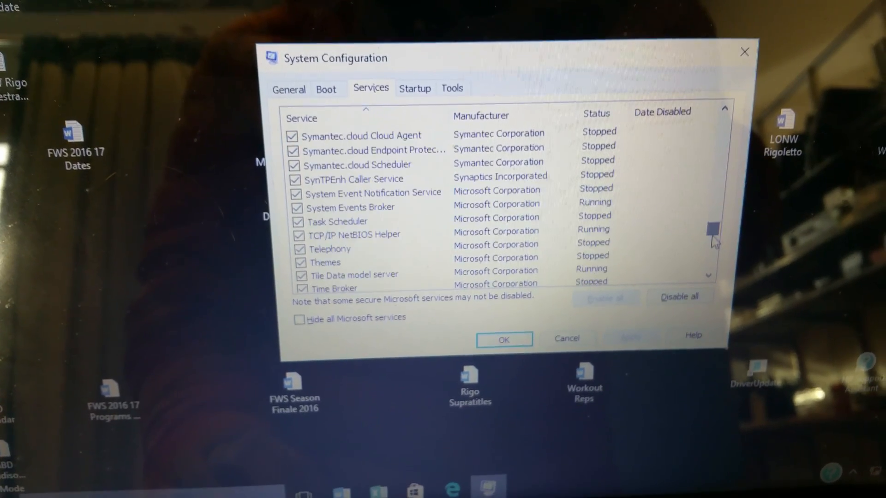
scroll("down", 3)
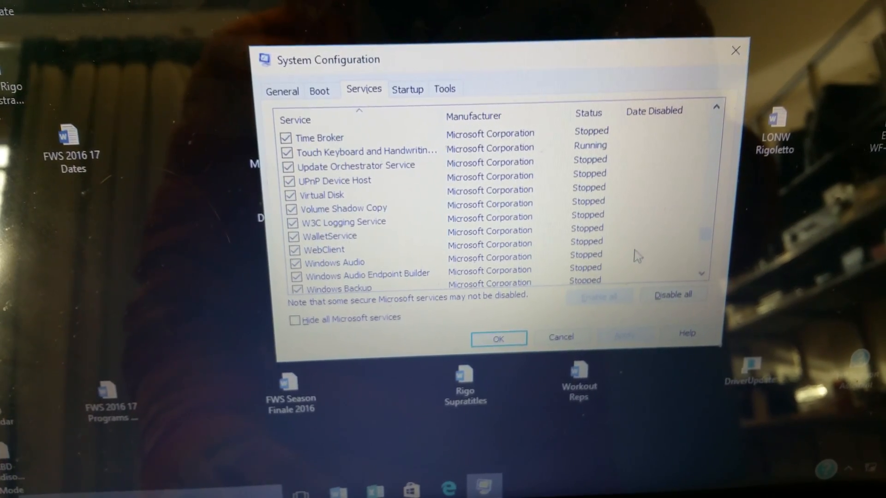
scroll("down", 3)
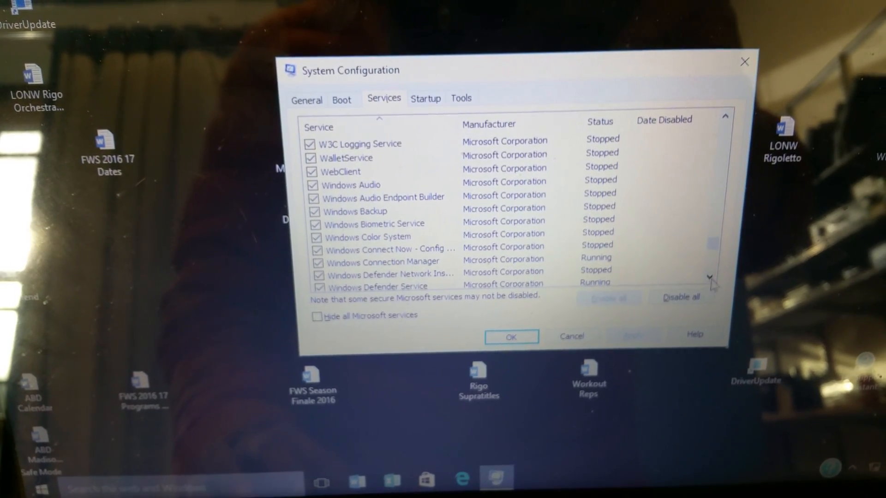
scroll("down", 3)
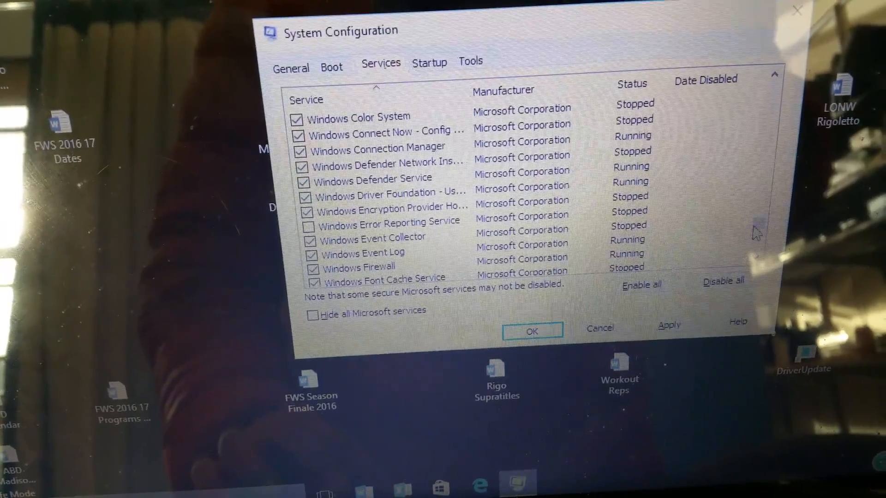
Scroll the Services list to the Problem Reports entry, Error Reporting left off
scroll("down", 3)
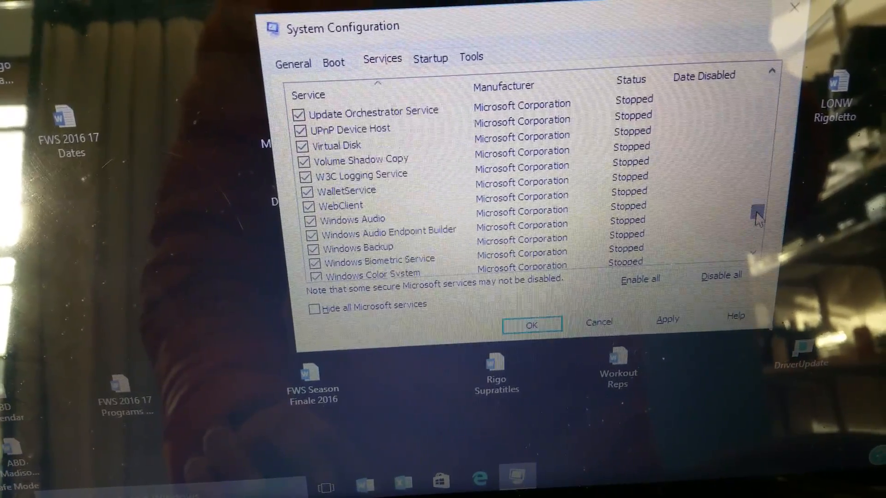
scroll("down", 3)
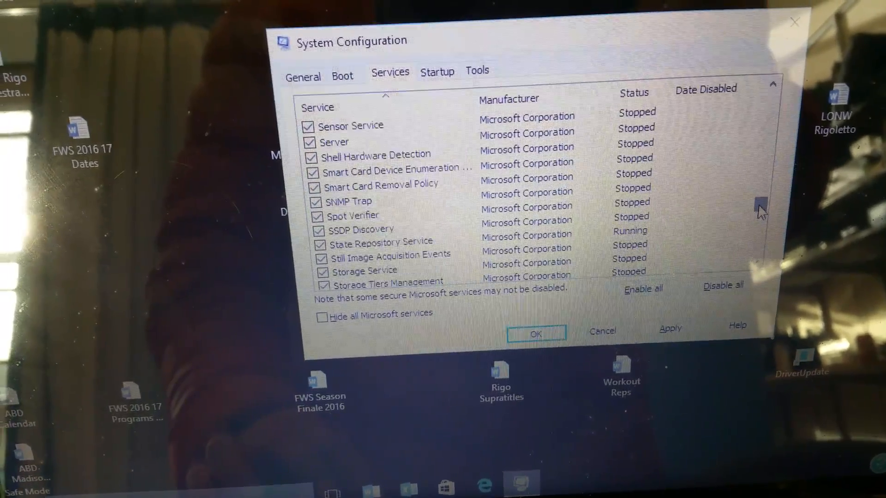
scroll("down", 3)
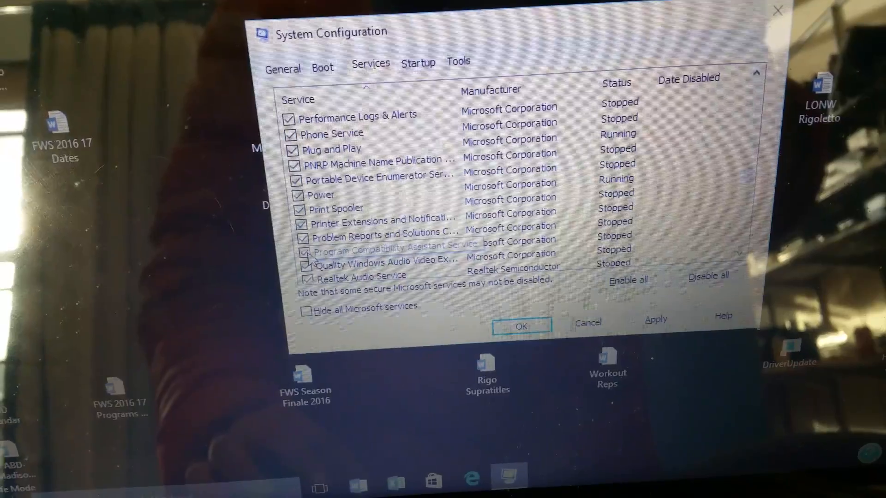
Switch off Problem Reports and Solutions Control Panel Support, then apply and confirm
left_click(303, 238)
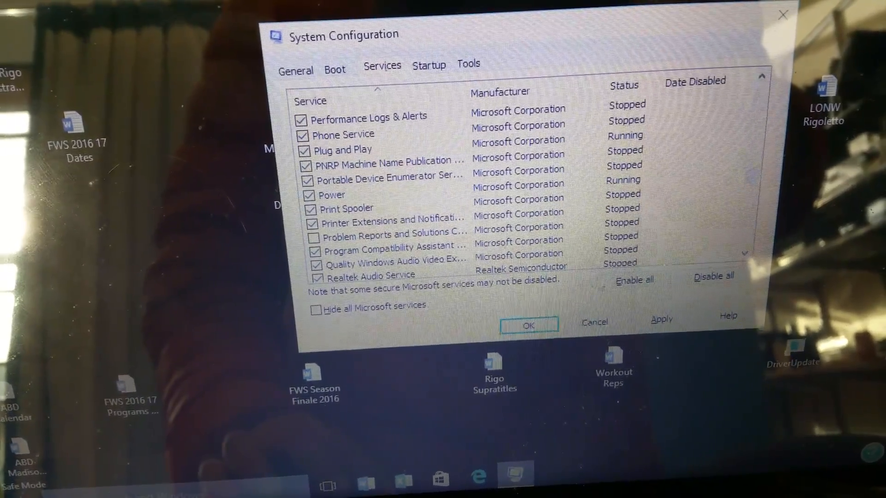
left_click(661, 318)
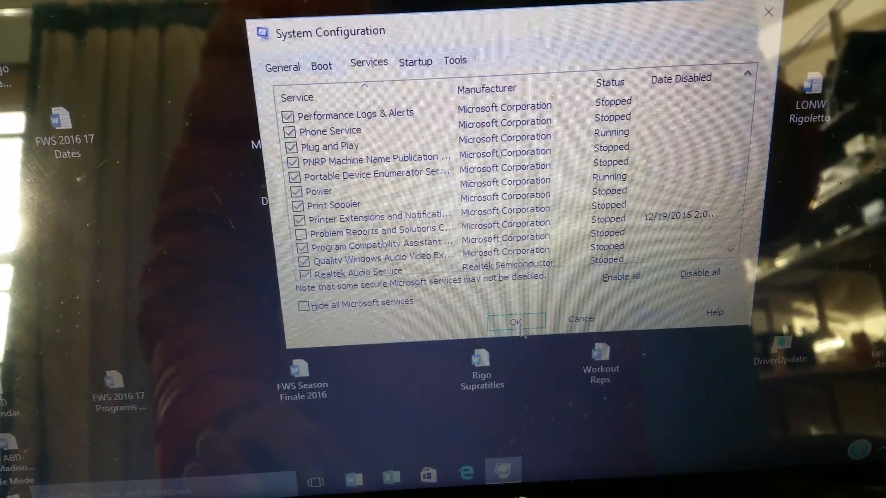
left_click(515, 321)
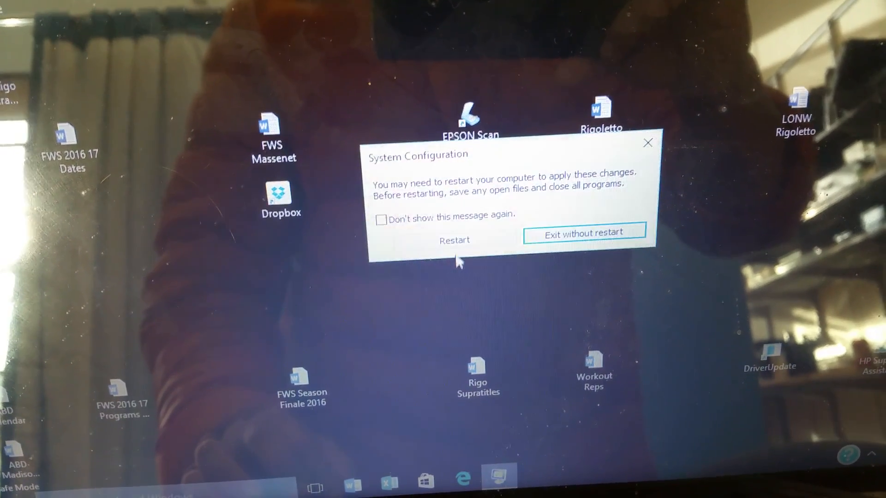
Restart the laptop so the disabled services take effect
left_click(454, 240)
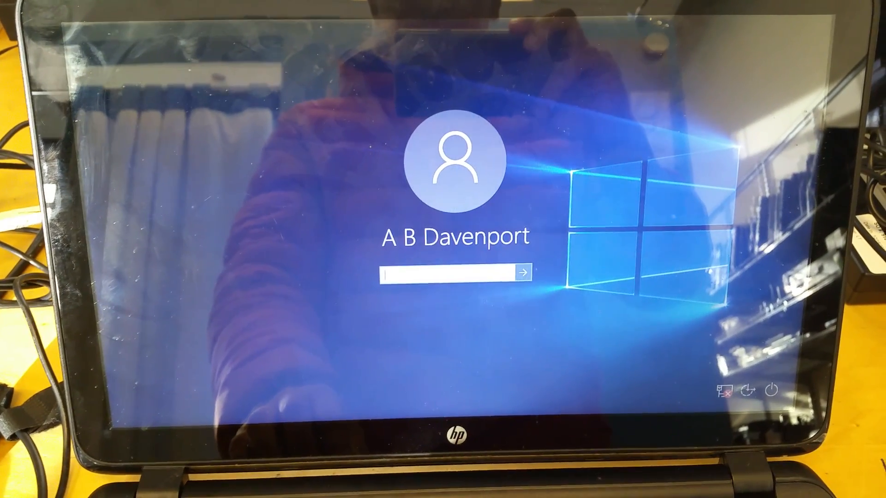
Enter the account password to sign back in after the restart
type("••••")
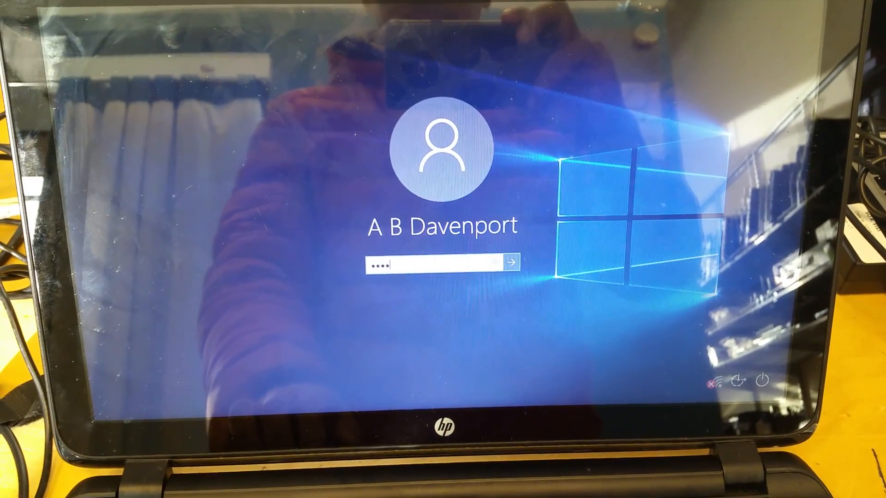
type("*")
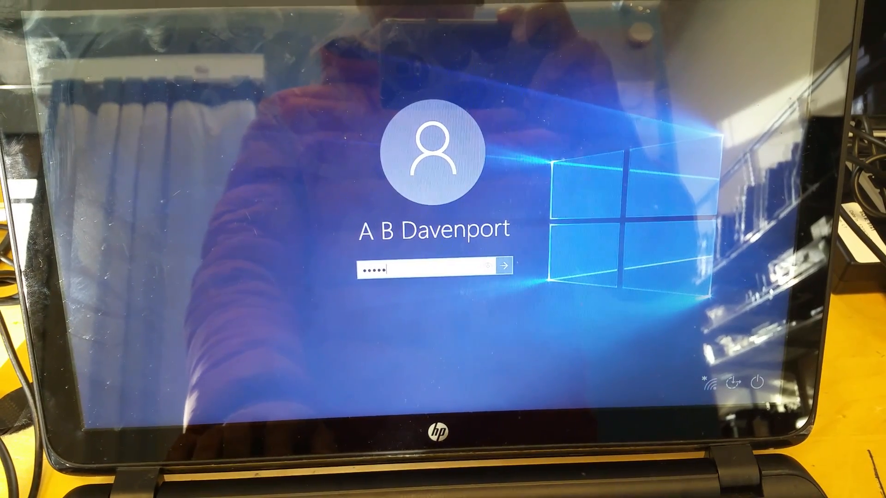
type("••")
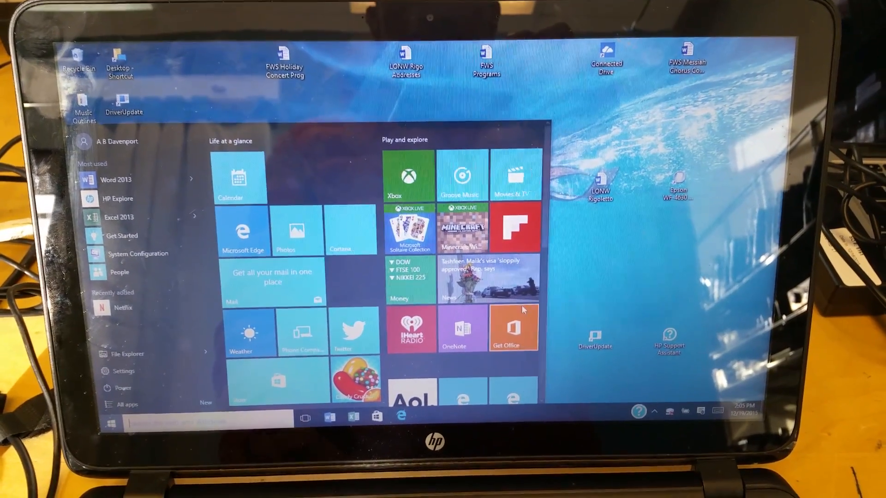
Close the now-steady Start menu and return to the desktop
left_click(110, 416)
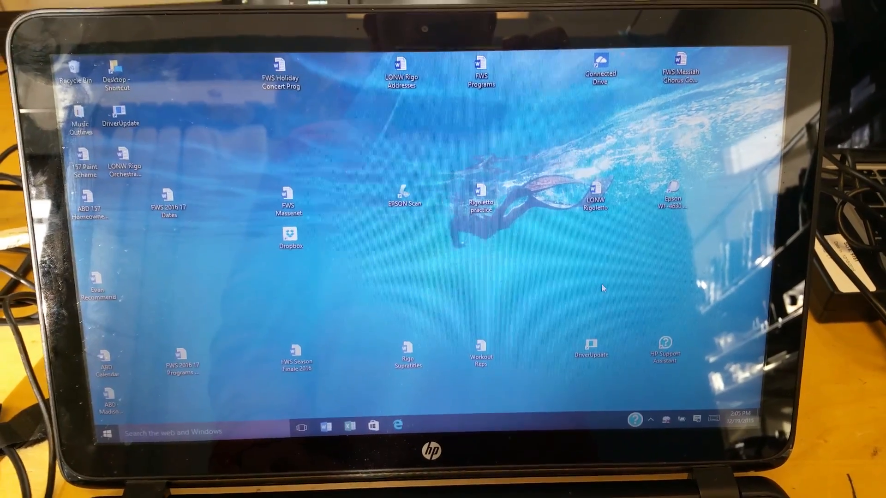